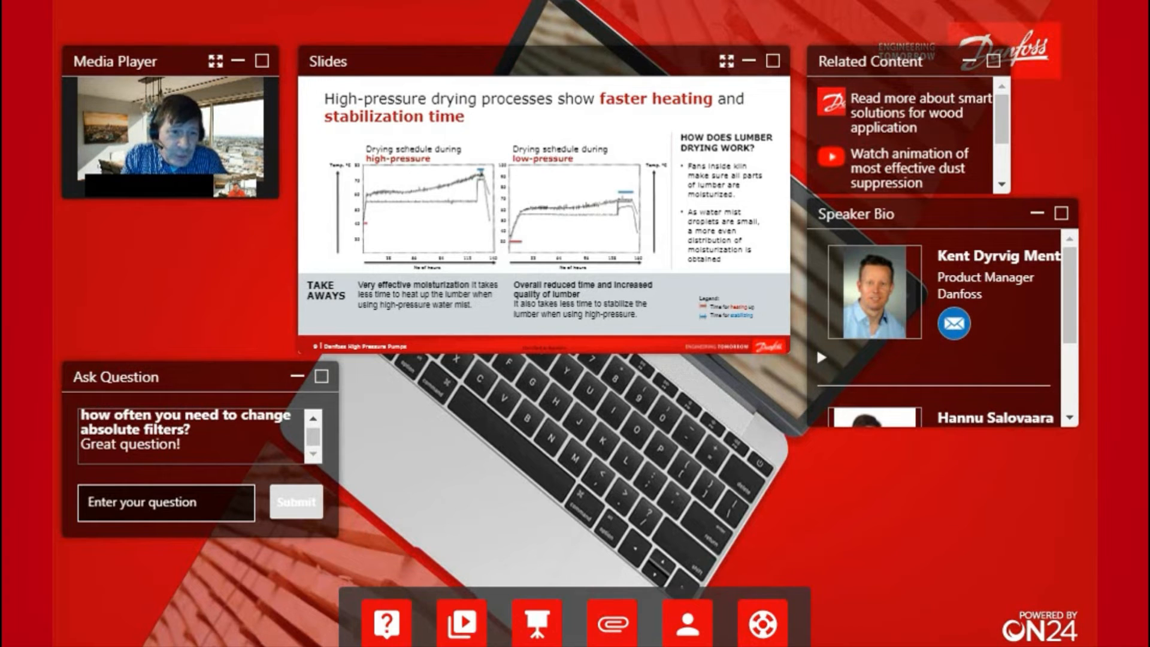
{"action": "mouse_move", "coordinate": [436, 173]}
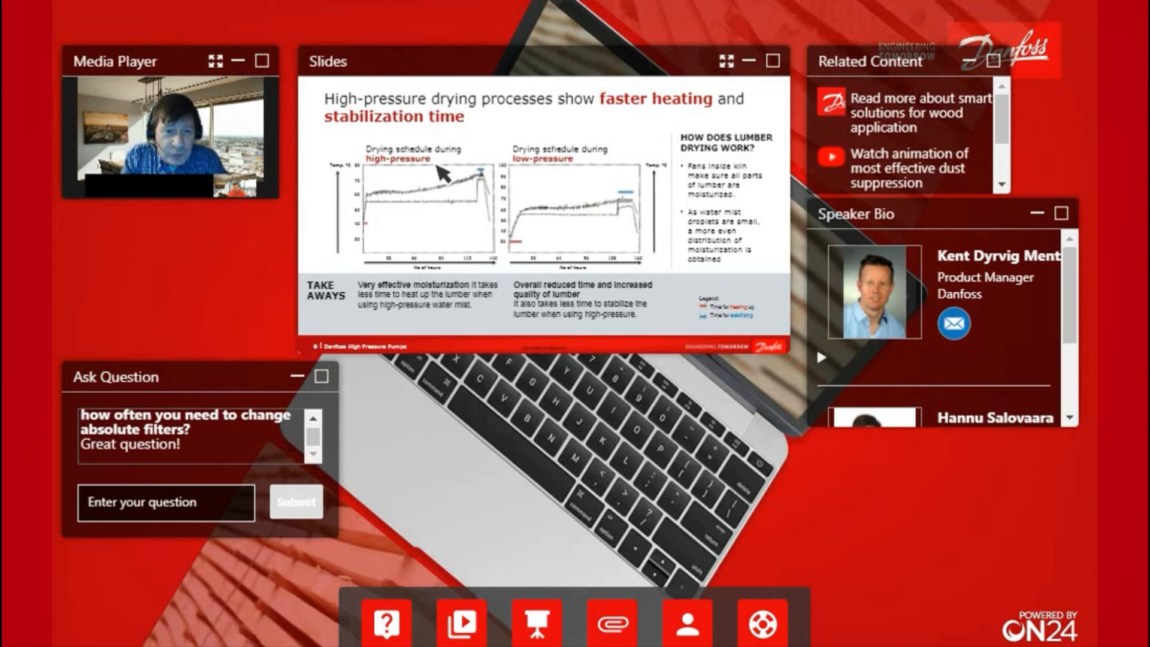
{"action": "mouse_move", "coordinate": [590, 169]}
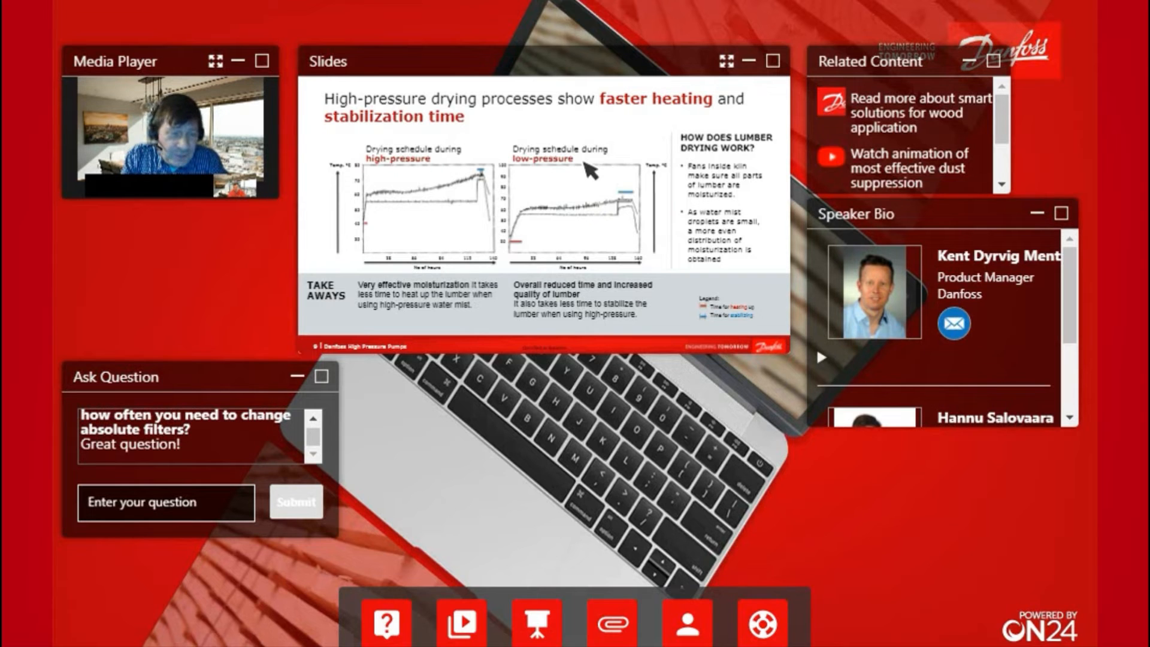